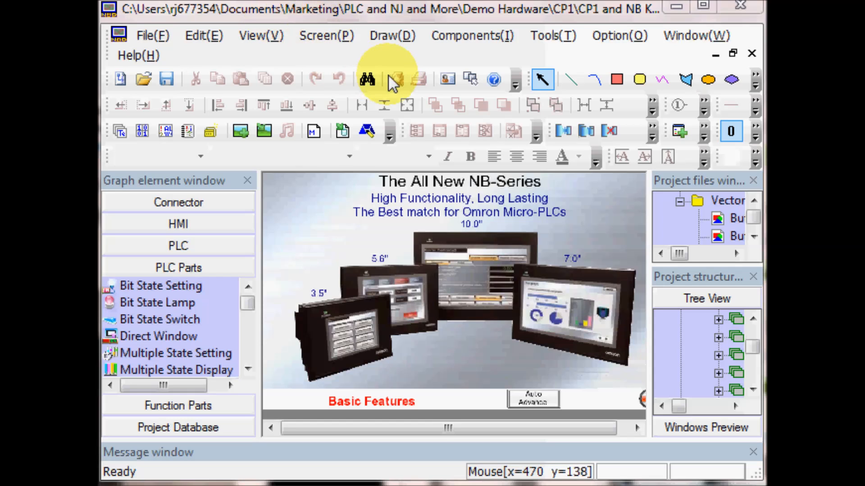
- Launch System Manager from the Tools menu to reach NBManager's System Operate page
click(551, 35)
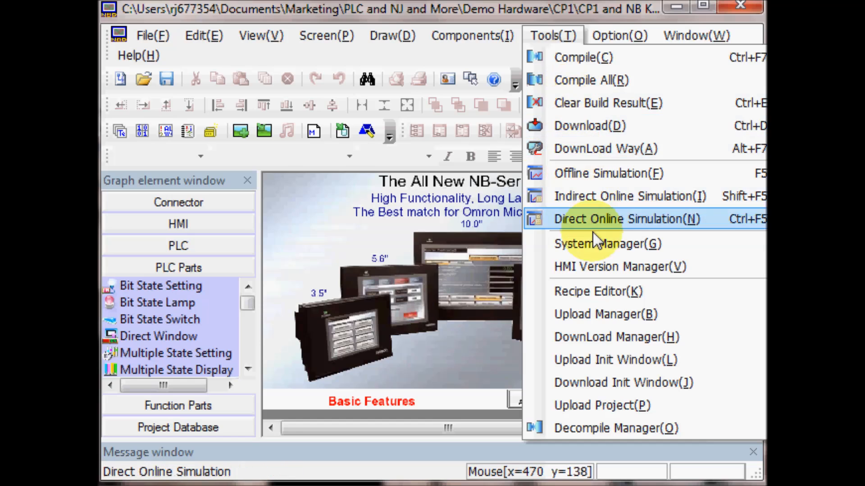
mouse_move(595, 244)
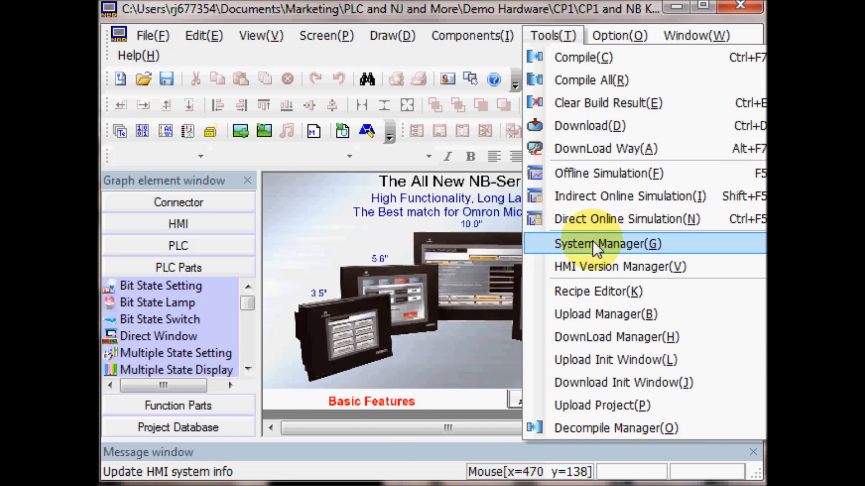
click(606, 244)
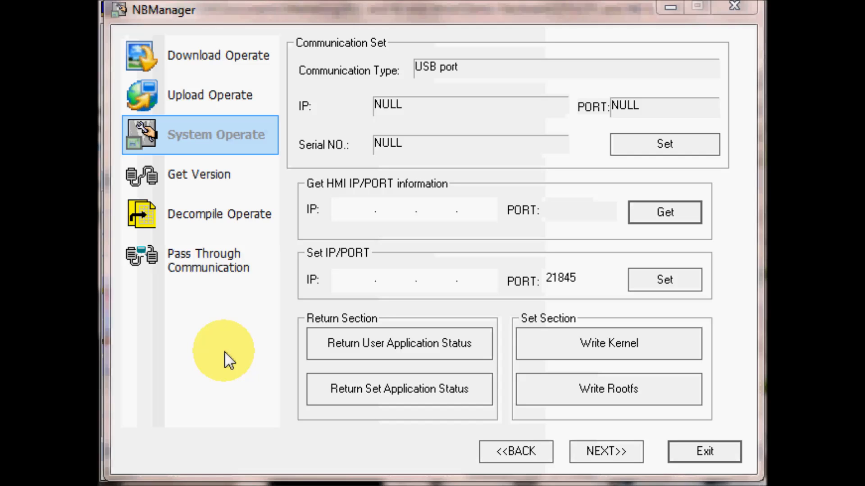
mouse_move(538, 362)
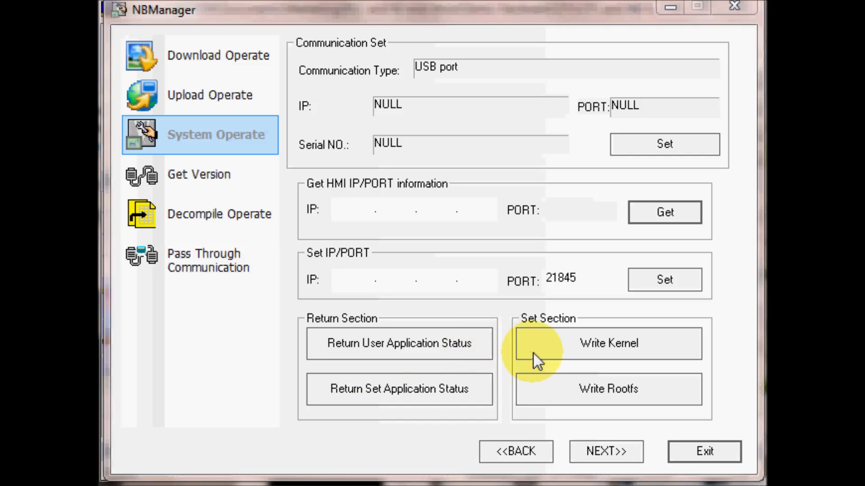
- Write the kernel to the HMI until 100% and dismiss the Download success message
click(608, 343)
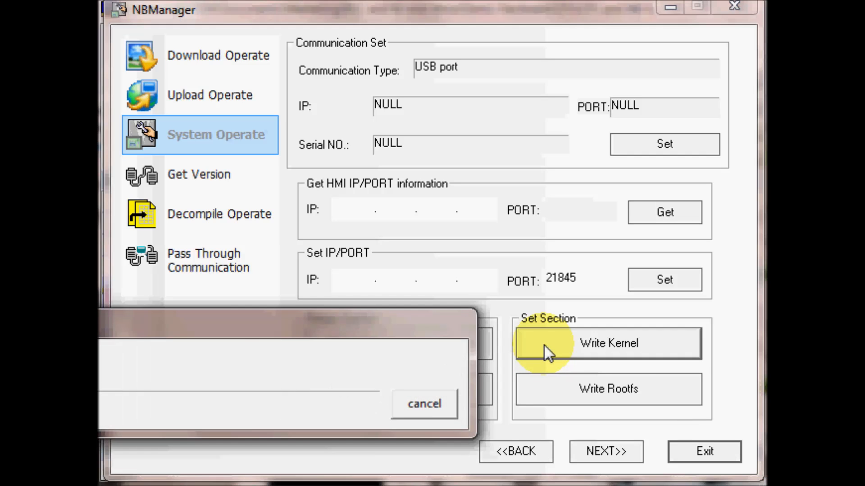
click(607, 342)
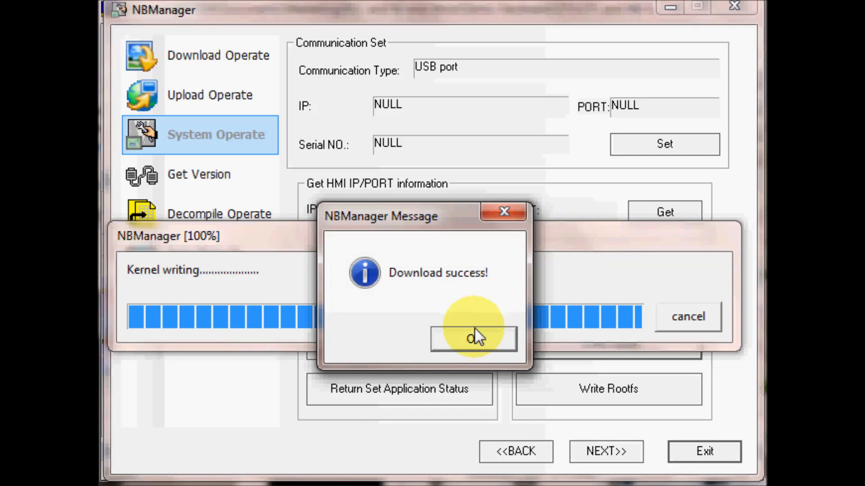
click(473, 338)
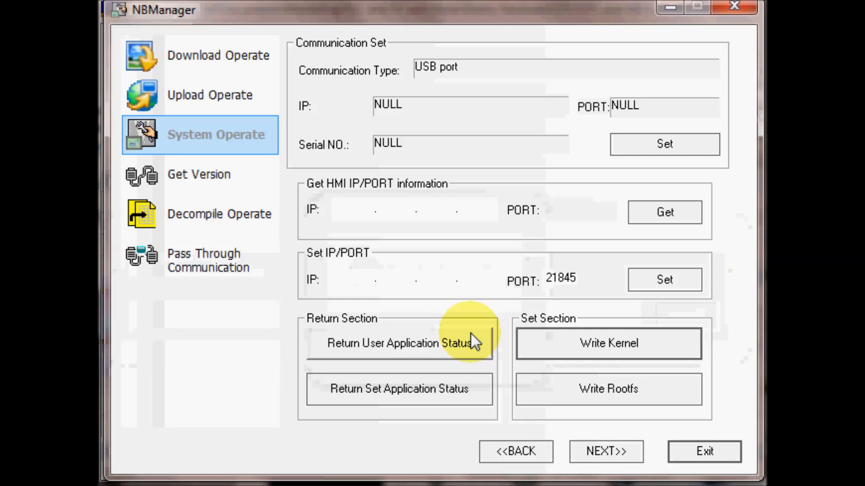
mouse_move(592, 398)
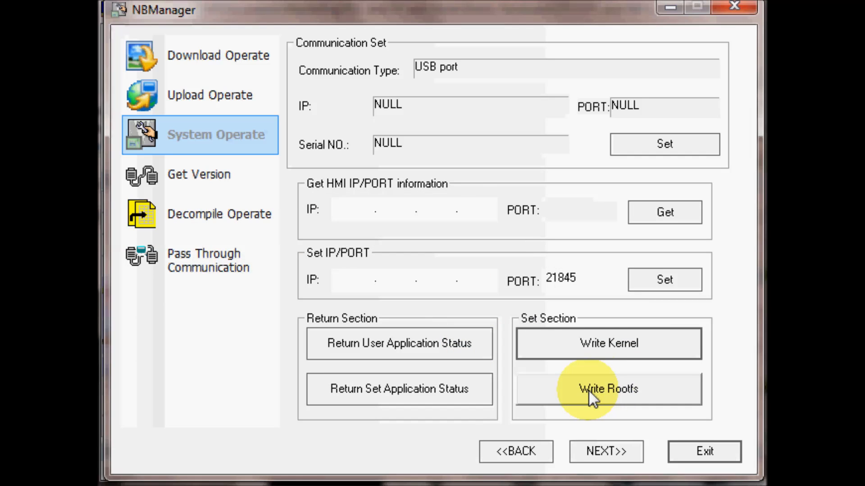
- Write the rootfs to the HMI, confirm Download success, and exit NBManager
click(608, 388)
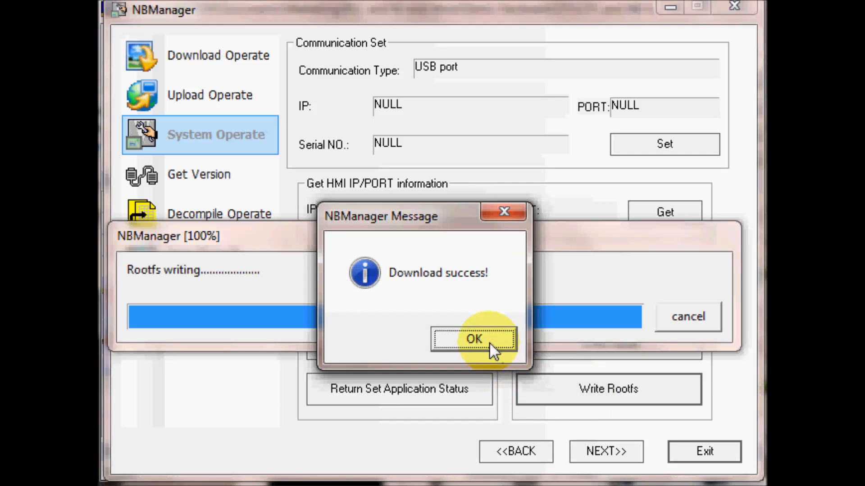
click(473, 339)
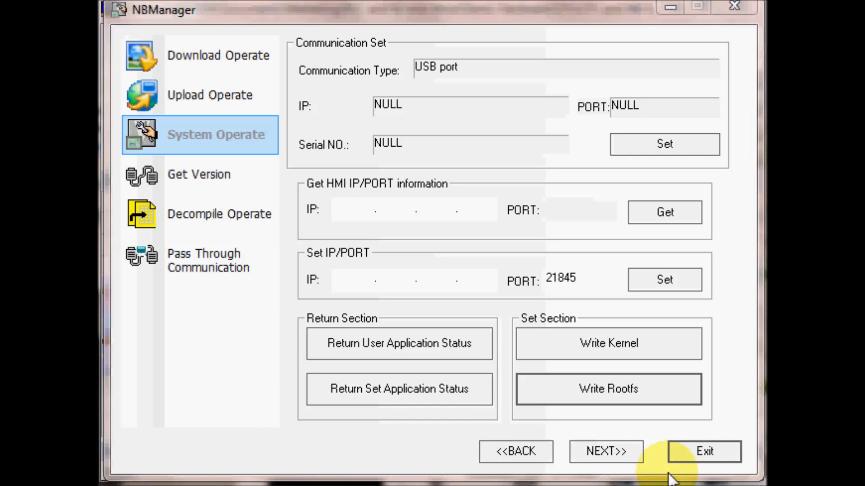
click(703, 451)
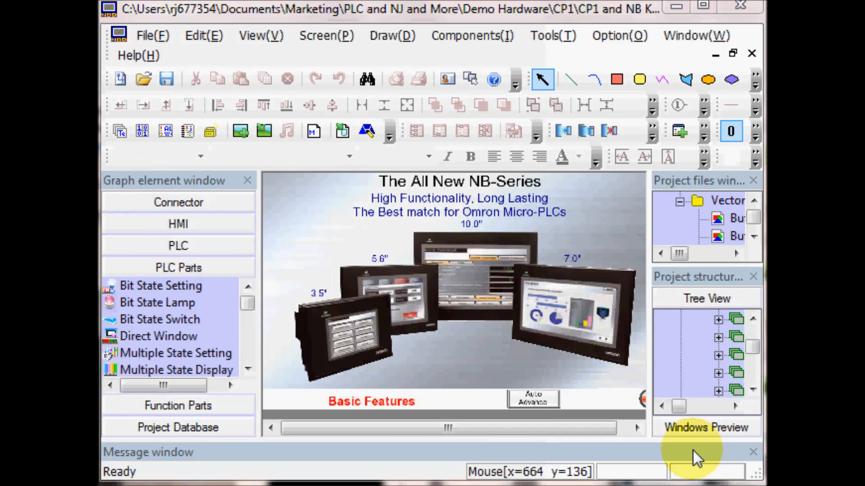
mouse_move(413, 258)
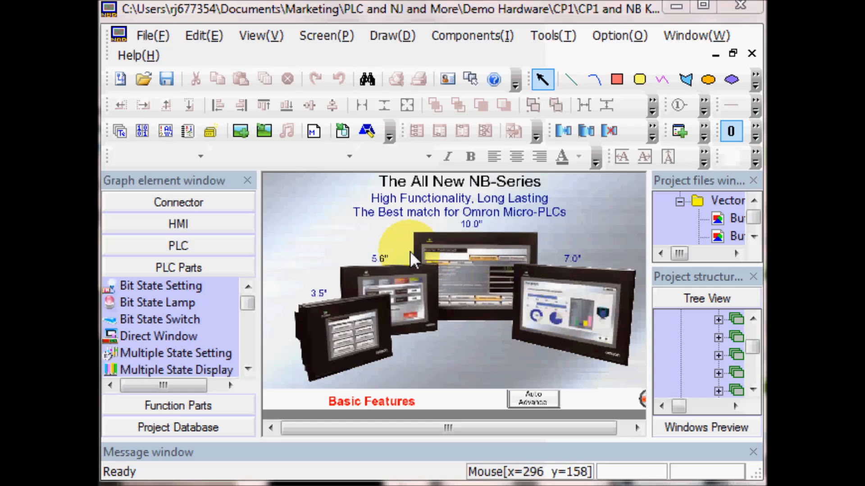